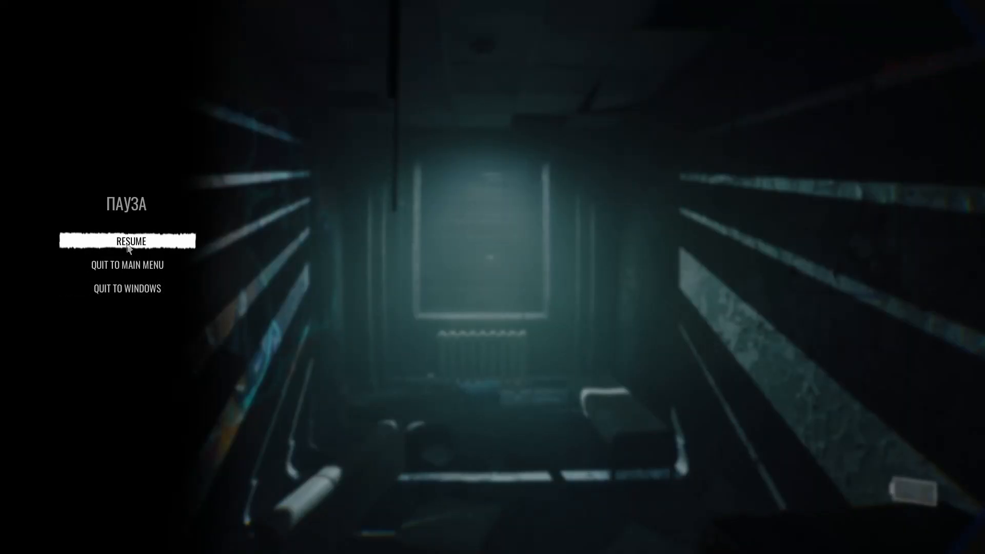
# Step: Finish exploring the abandoned asylum so the demo ends and returns to the title menu
pyautogui.click(130, 241)
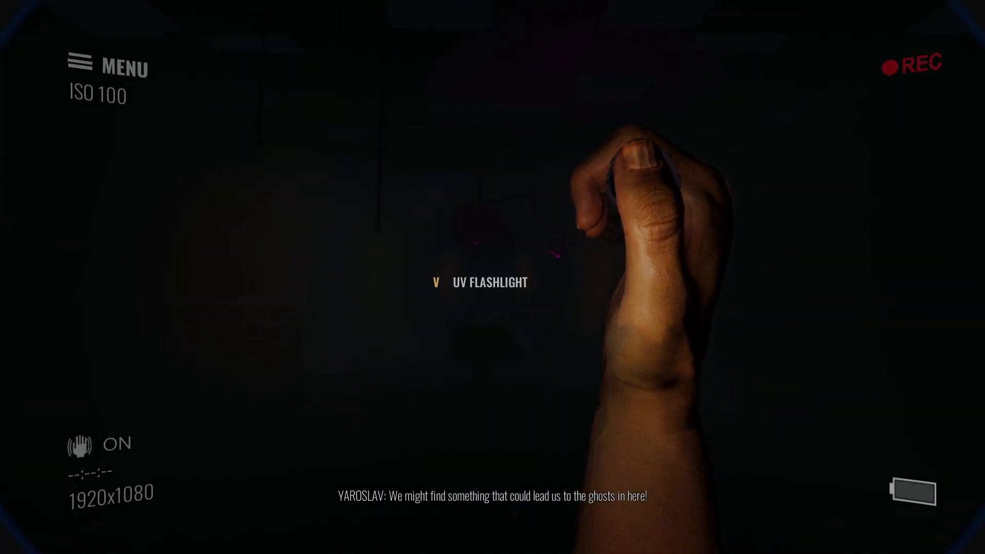
pyautogui.press('v')
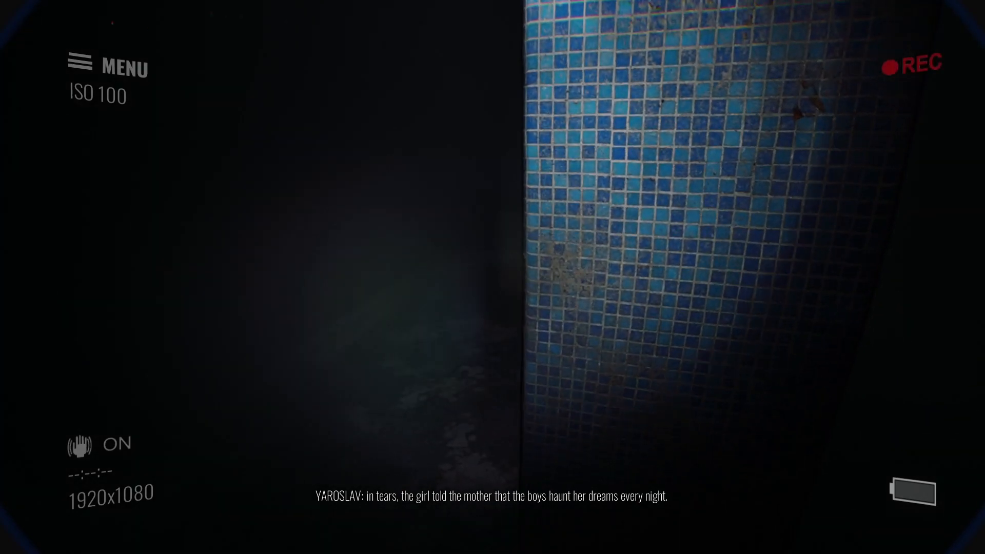
pyautogui.moveTo(492, 276)
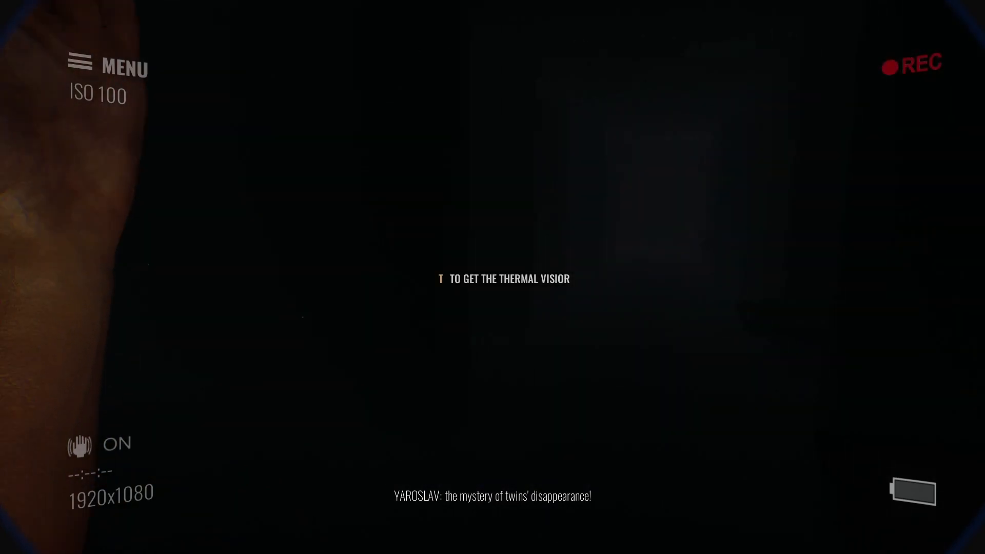
pyautogui.press('t')
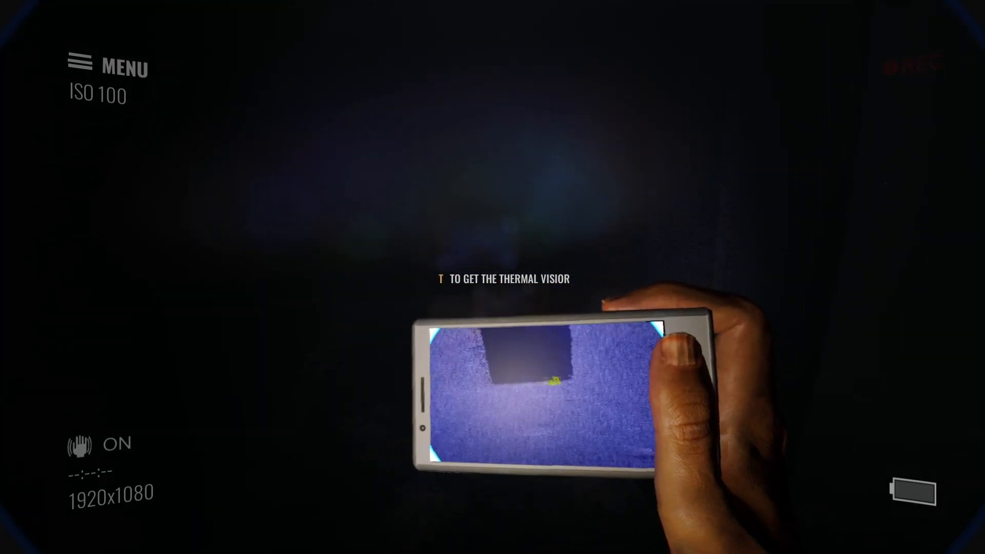
pyautogui.press('t')
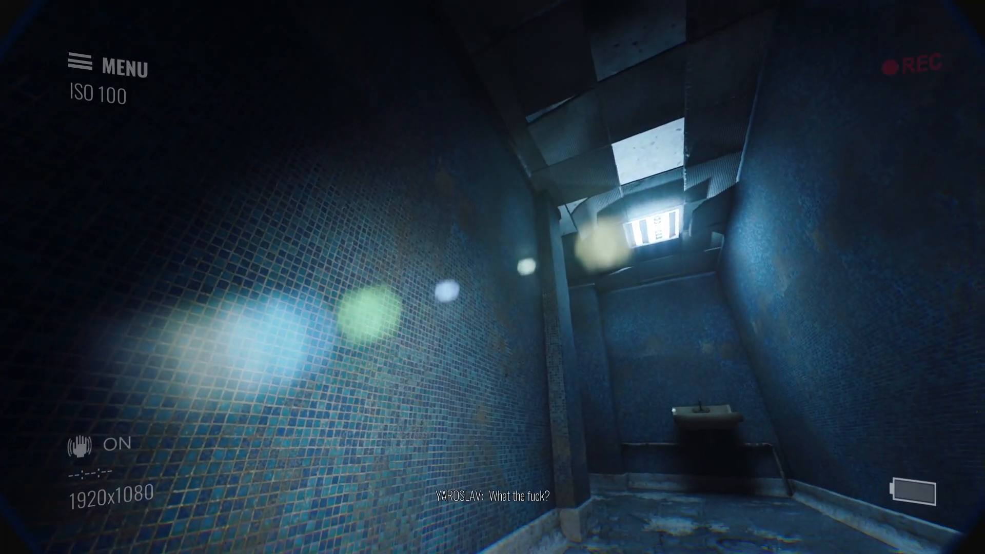
pyautogui.moveTo(492, 277)
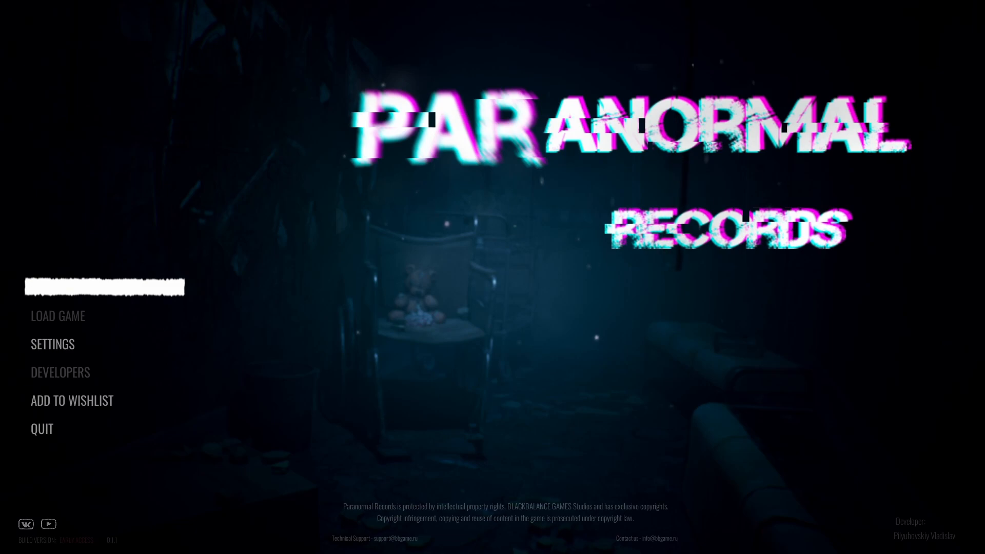
pyautogui.moveTo(906, 236)
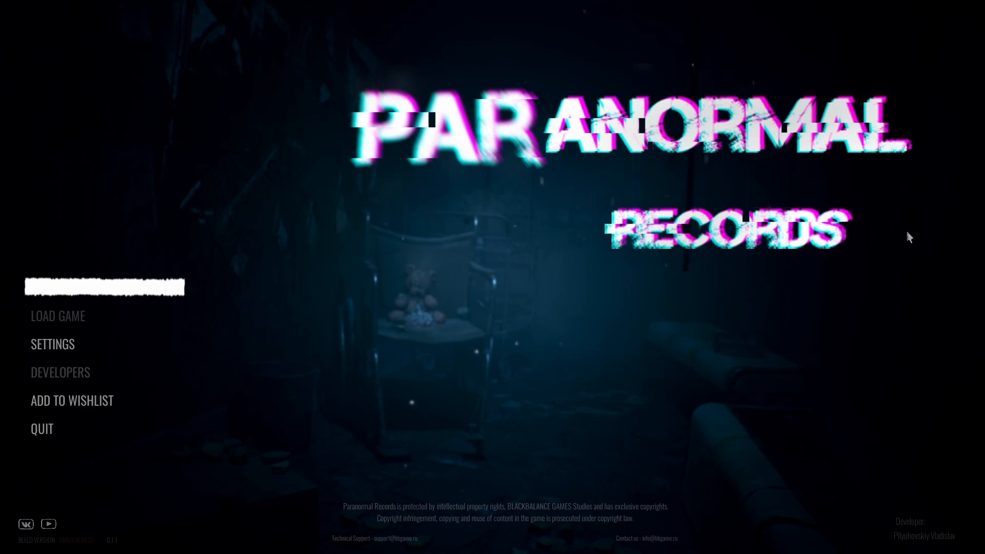